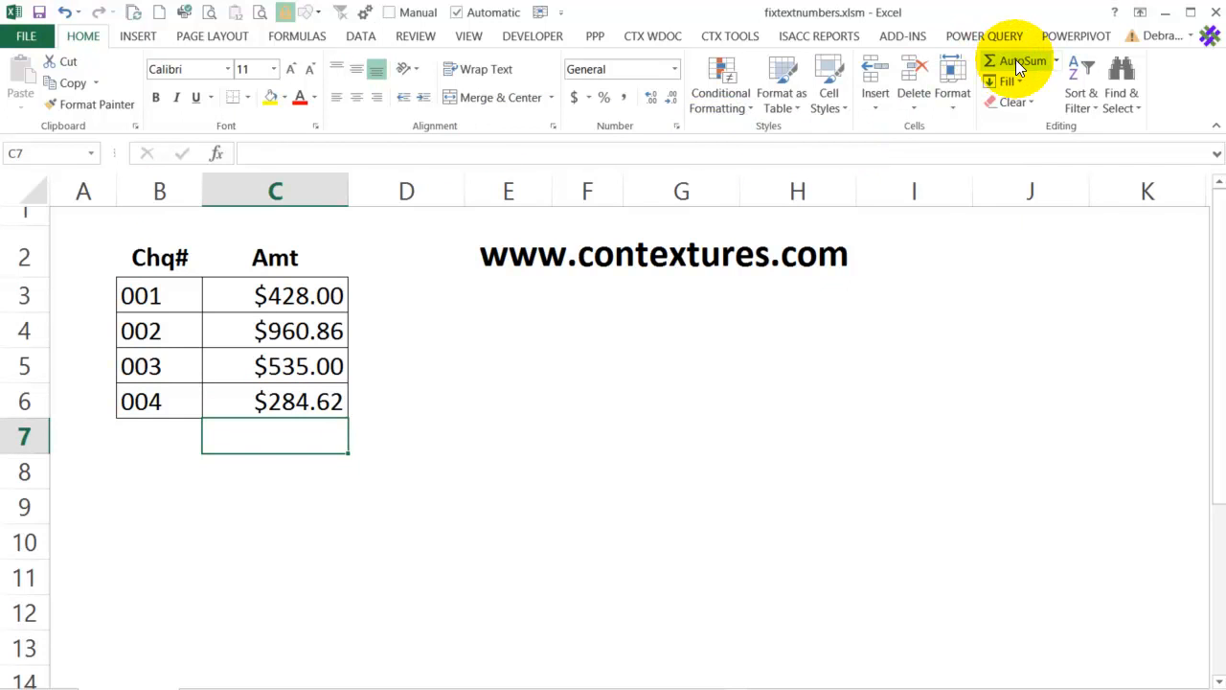
AutoSum the amounts C3:C6 into C7 and check the total formula.
left_click(1017, 61)
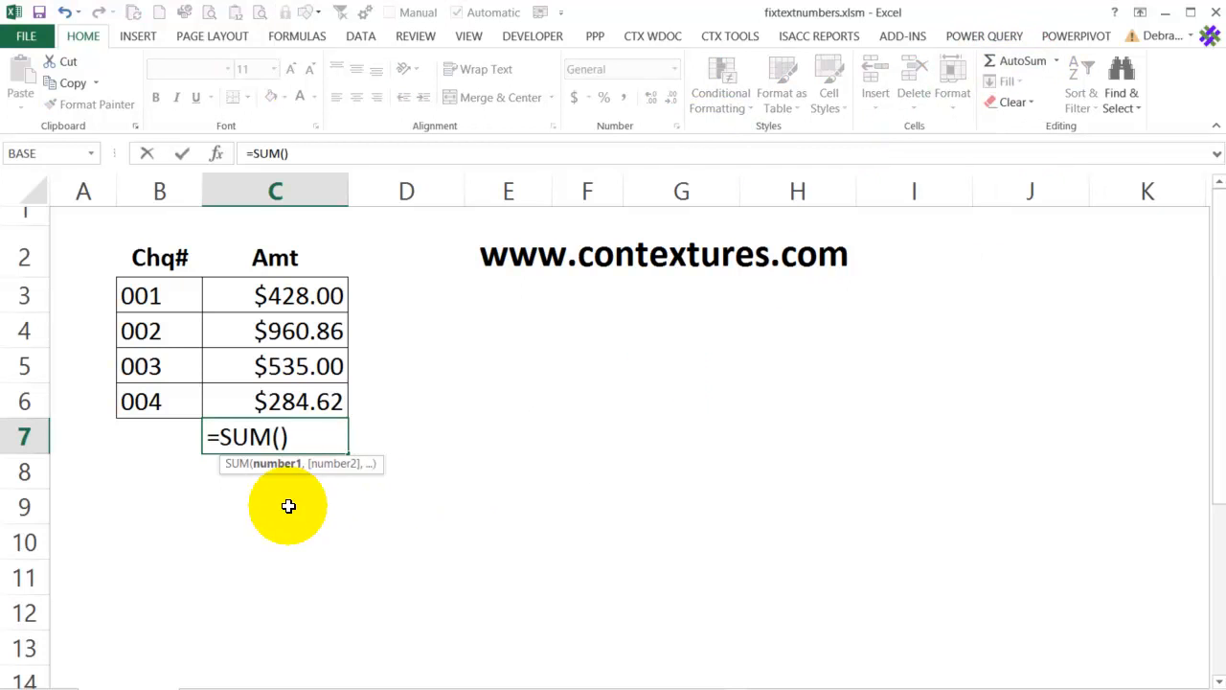
mouse_move(244, 289)
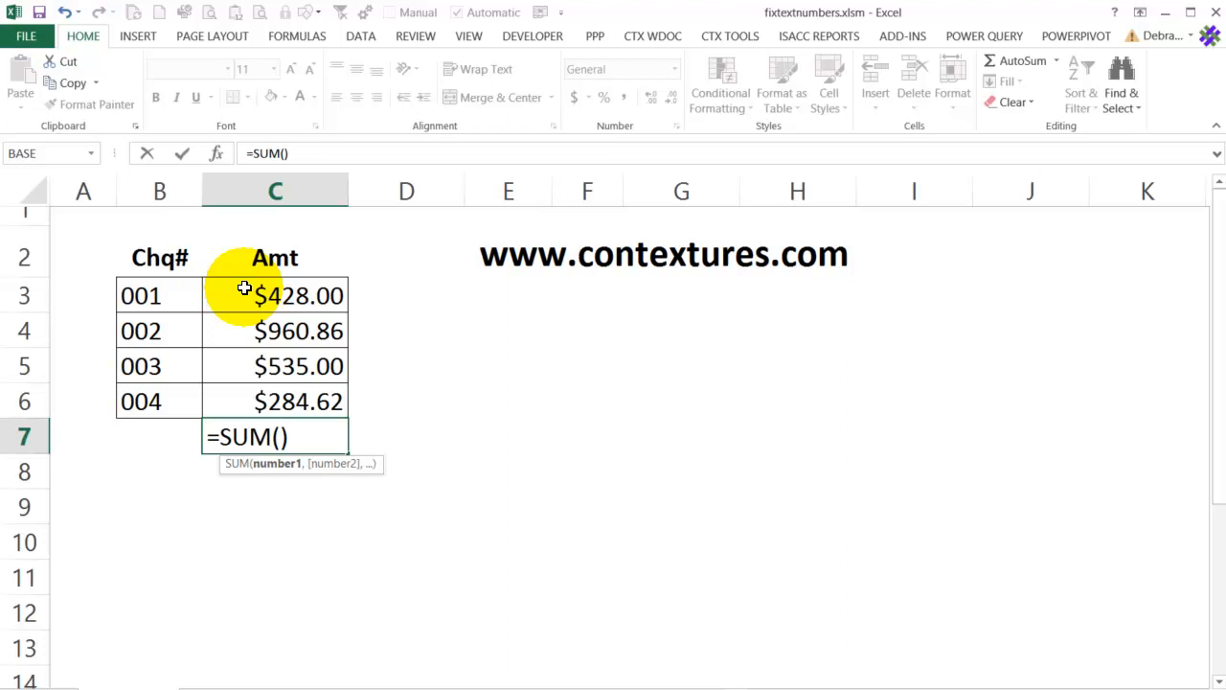
left_click_drag(275, 295, 275, 402)
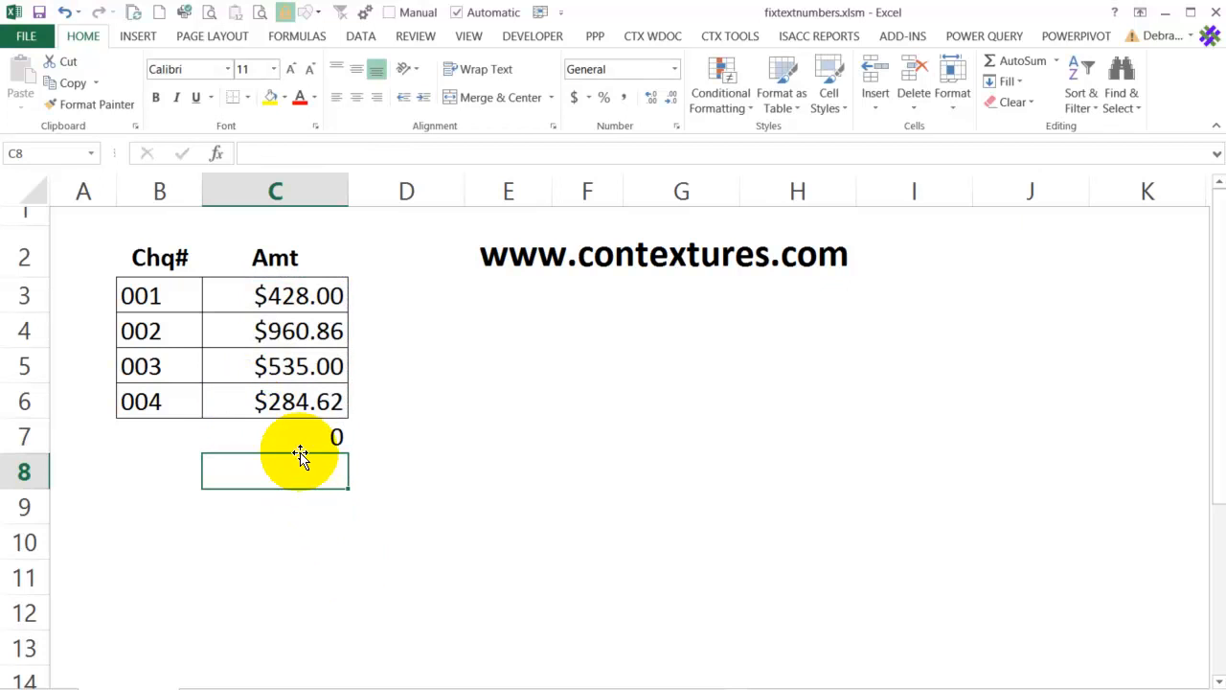
mouse_move(266, 383)
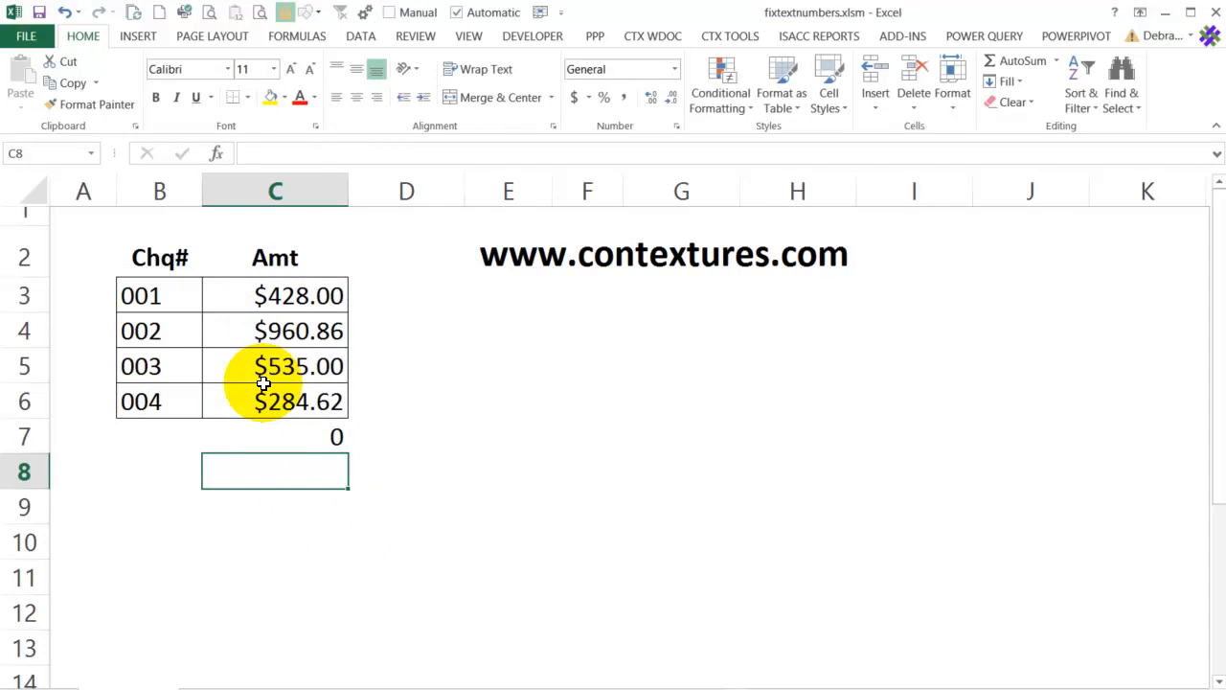
left_click(275, 436)
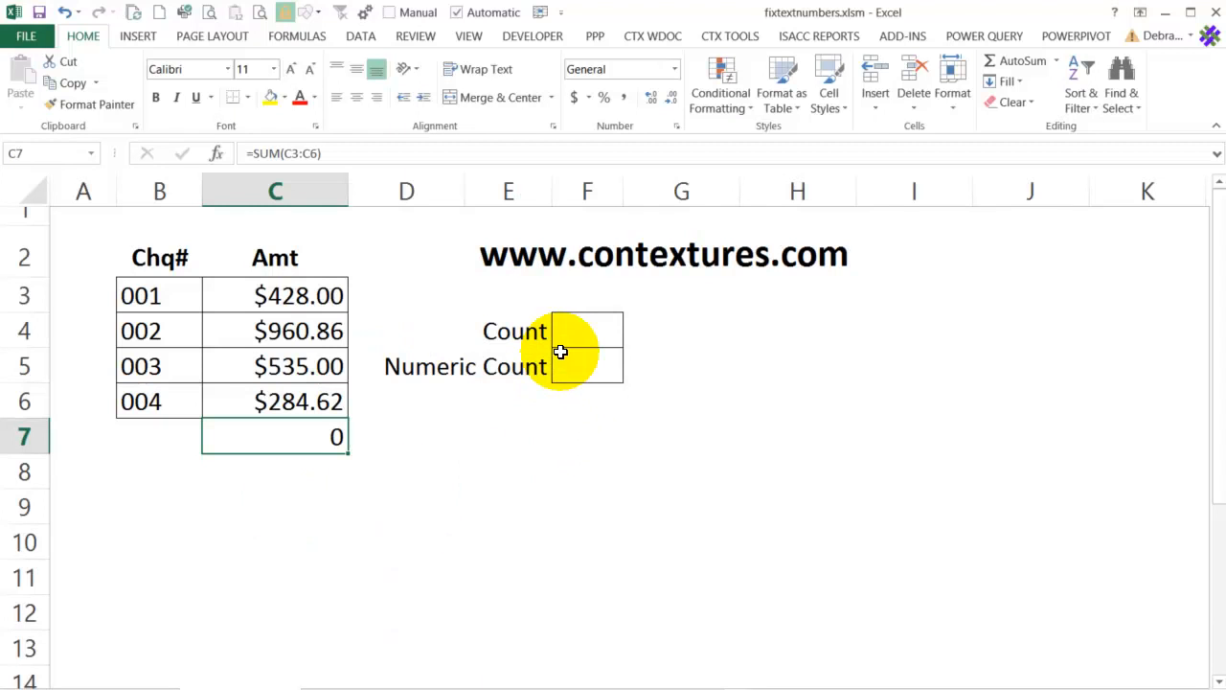
mouse_move(582, 368)
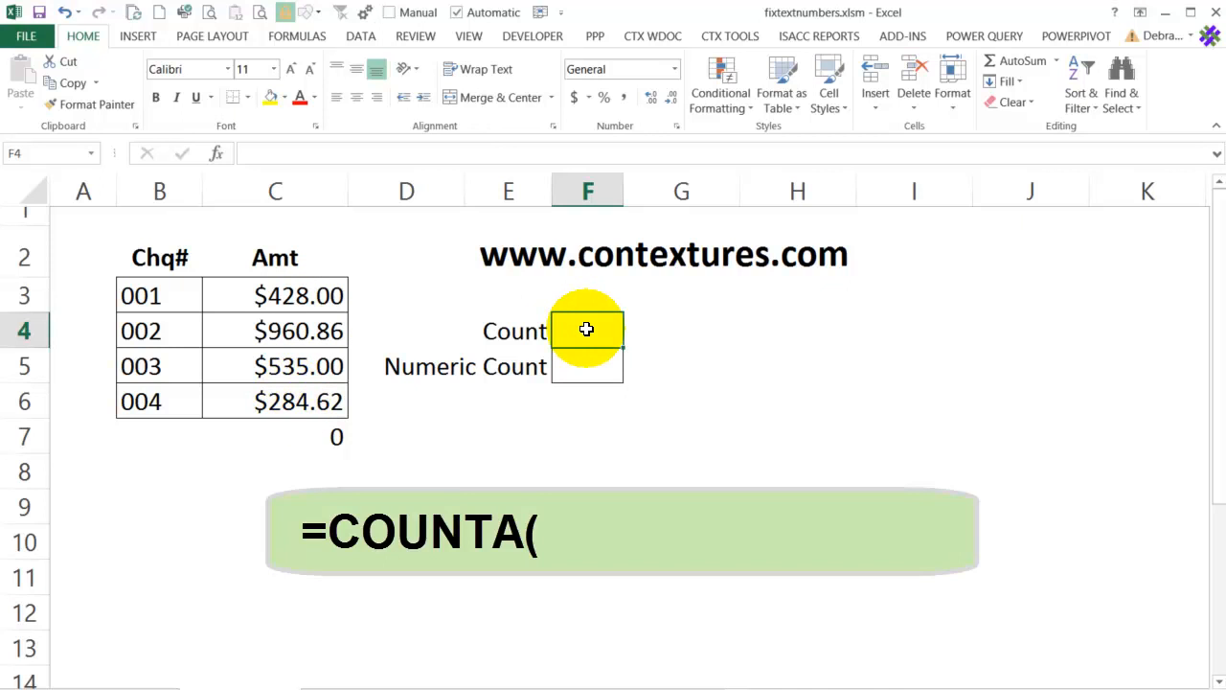
Enter =COUNTA(C3:C6) in the Count cell F4.
type("=")
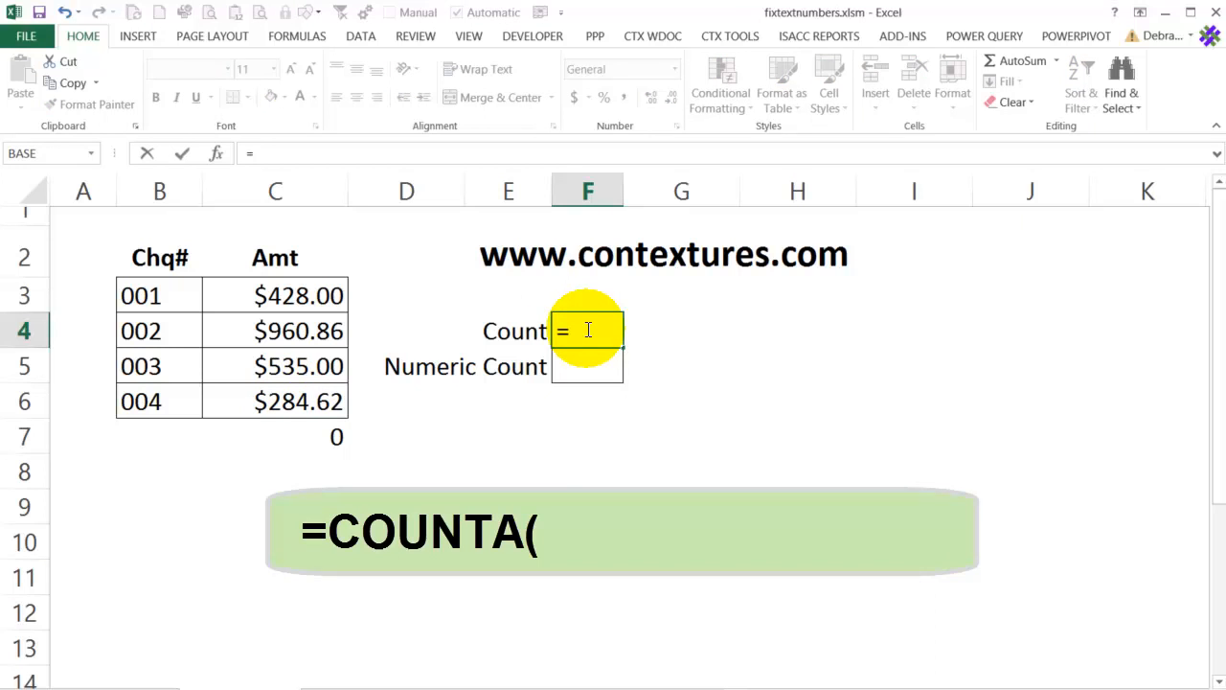
type("counta")
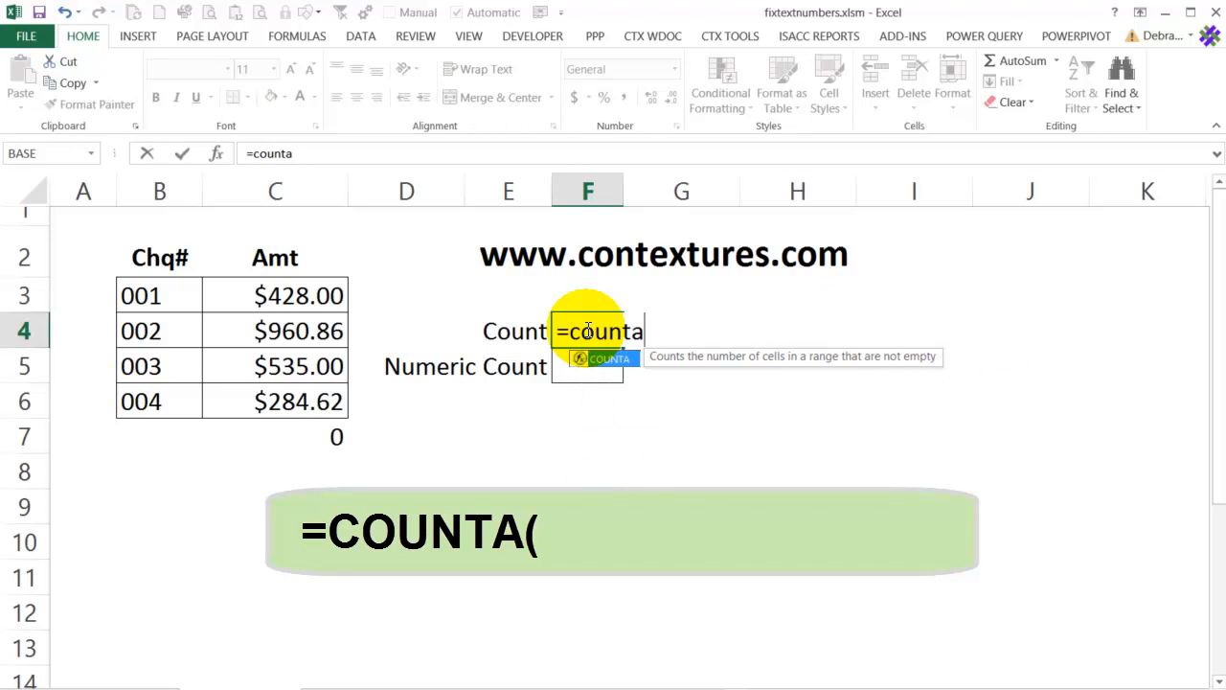
type("(C3:C6")
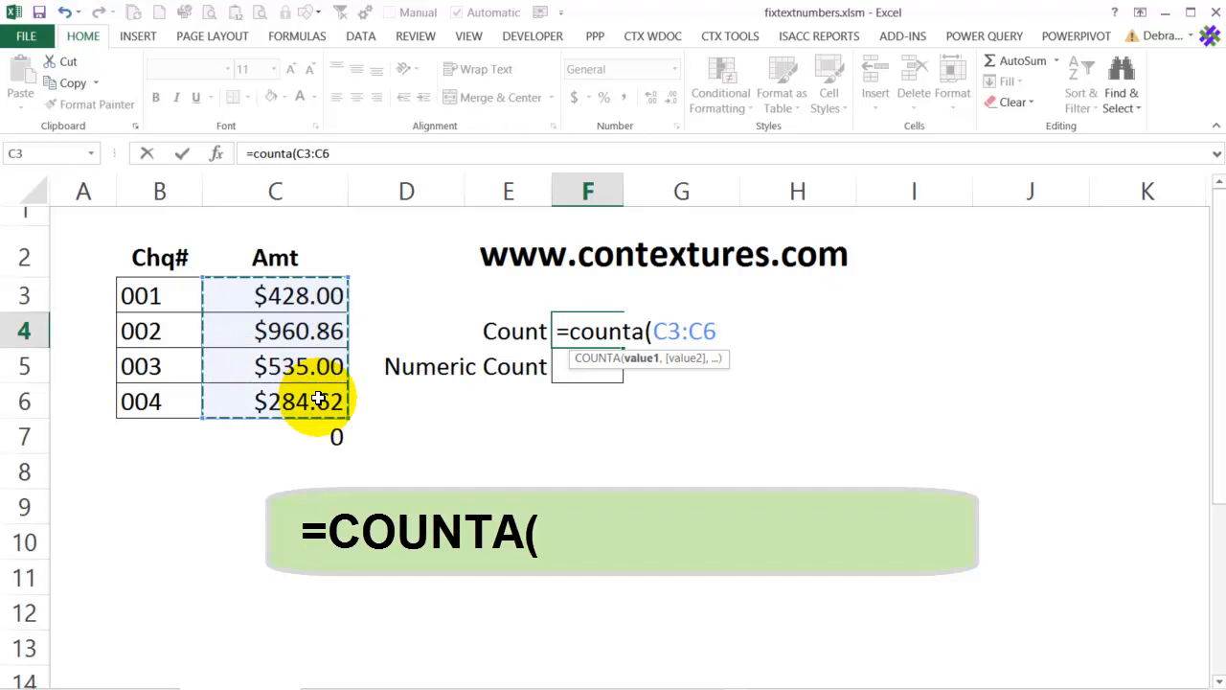
type(")")
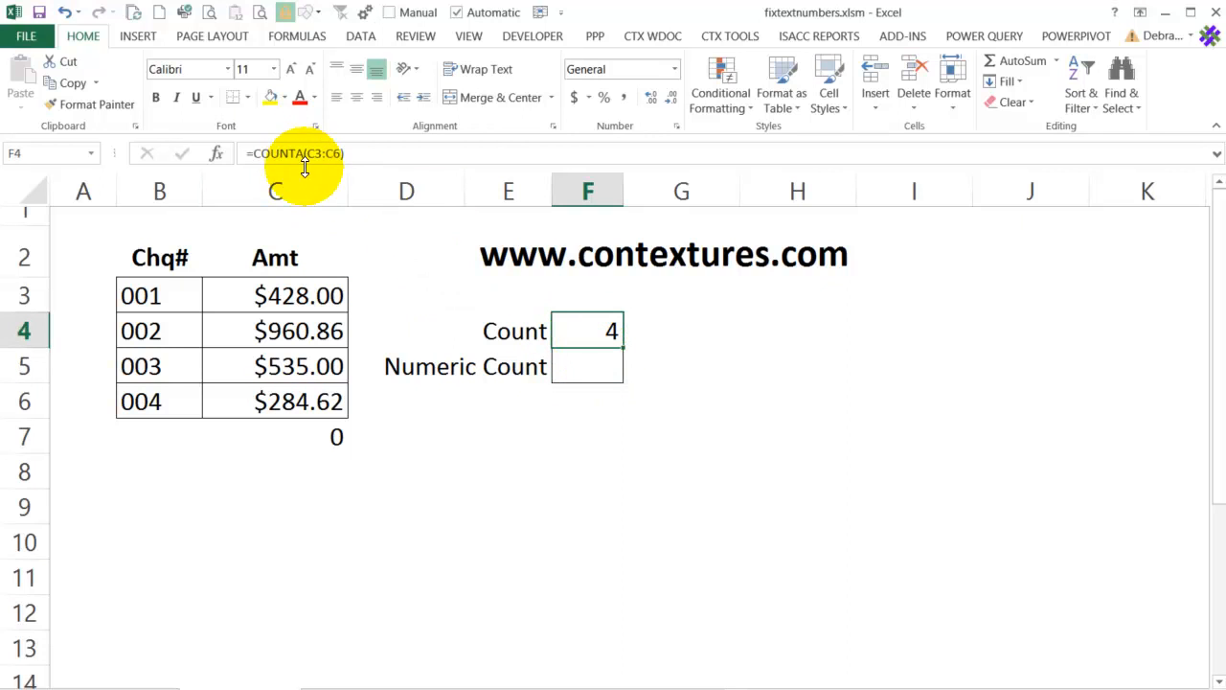
Enter =COUNT(C3:C6) in F5 and compare it with the F4 Count formula.
left_click(587, 366)
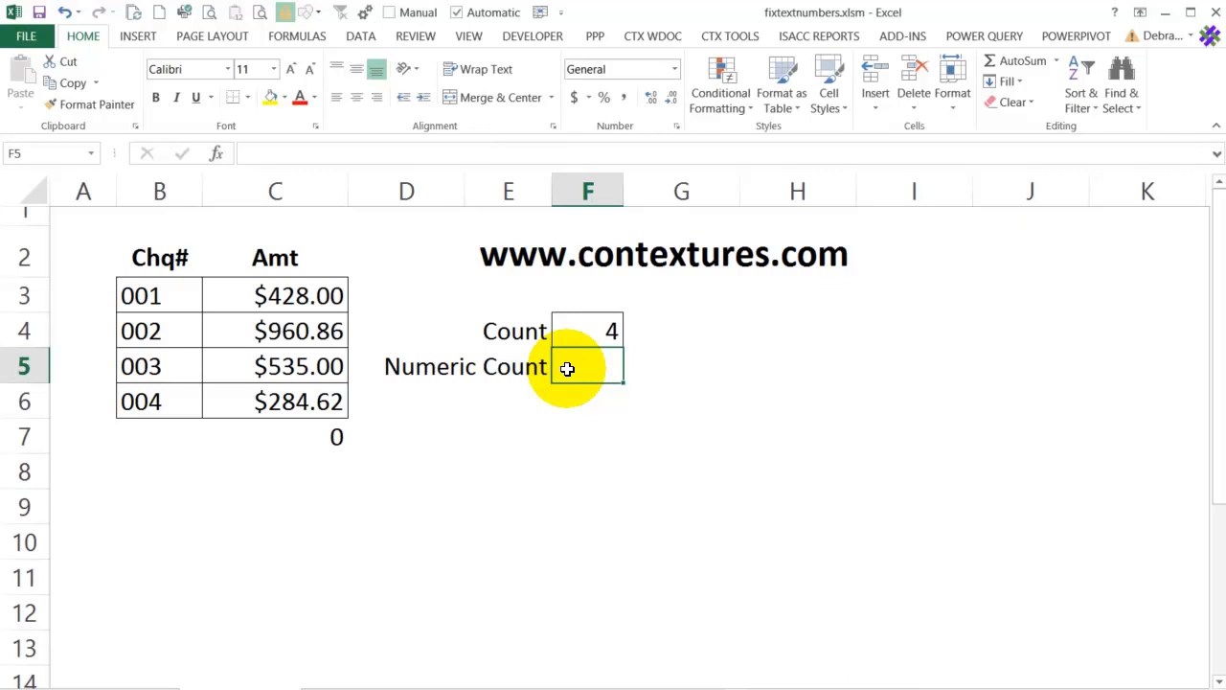
type("=count(")
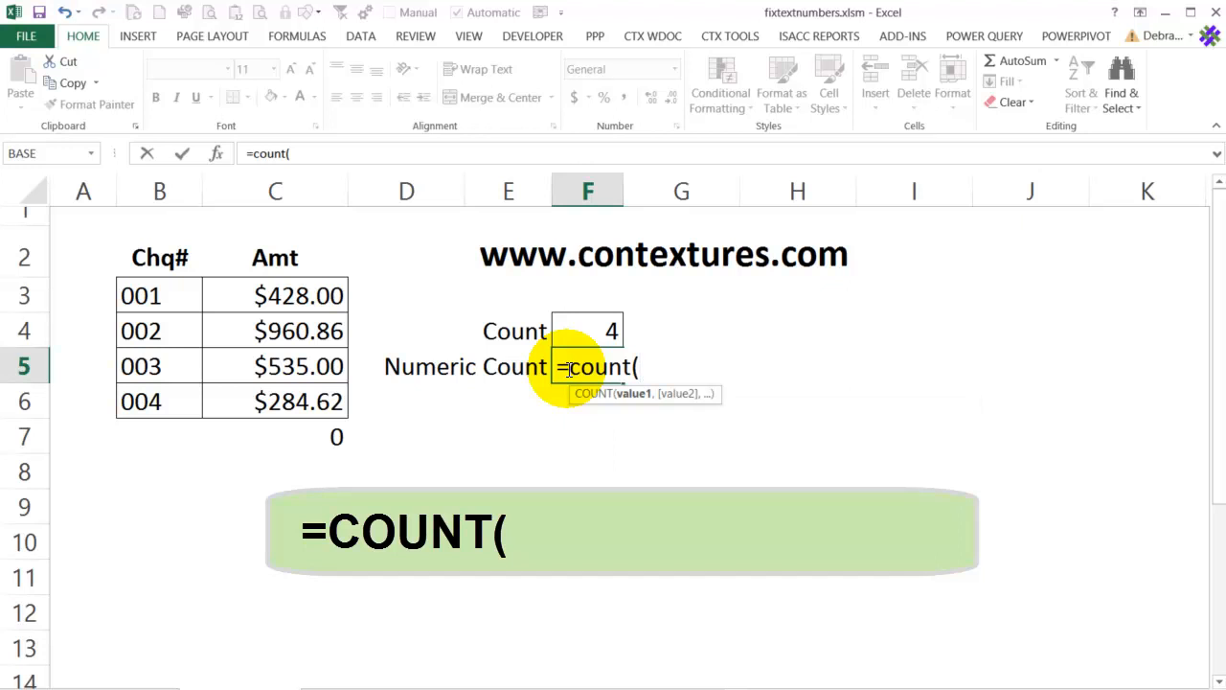
left_click_drag(275, 295, 274, 401)
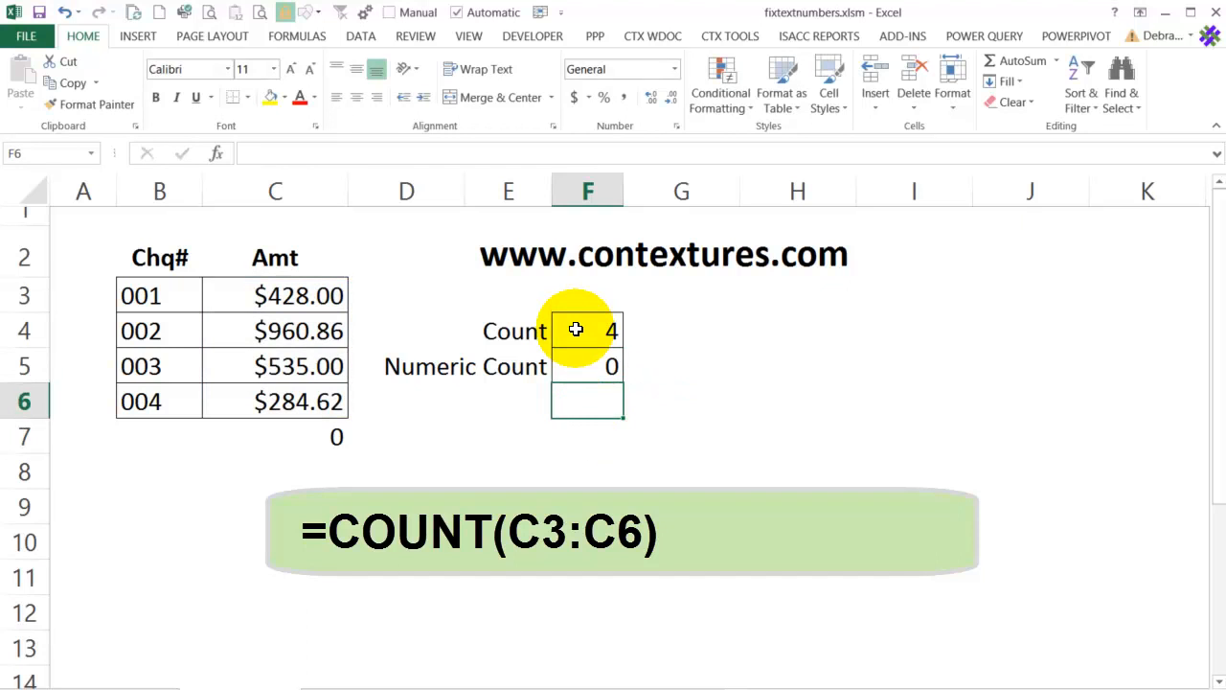
left_click(587, 330)
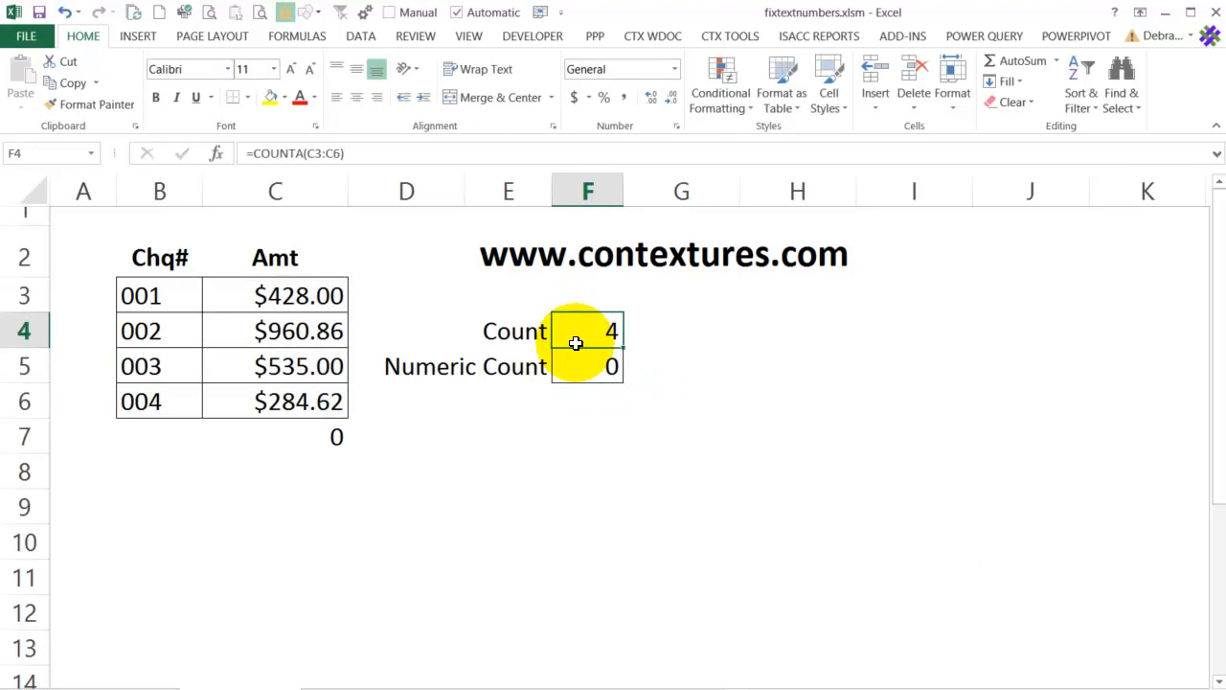
left_click(588, 366)
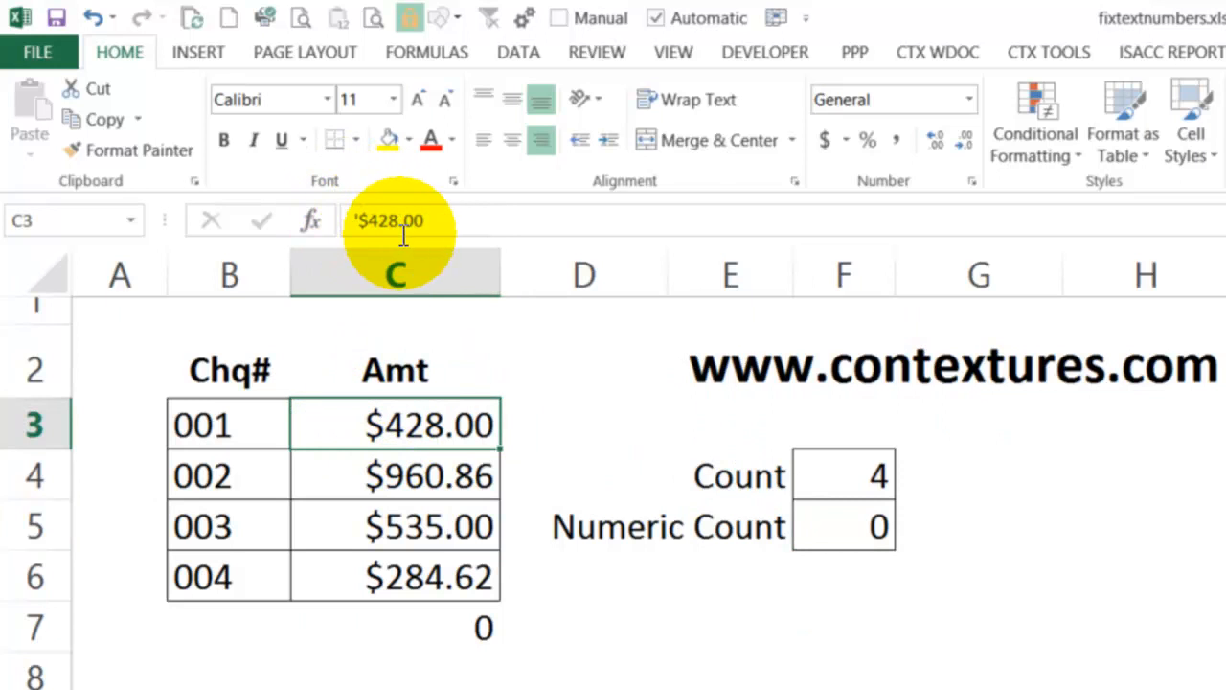
mouse_move(417, 220)
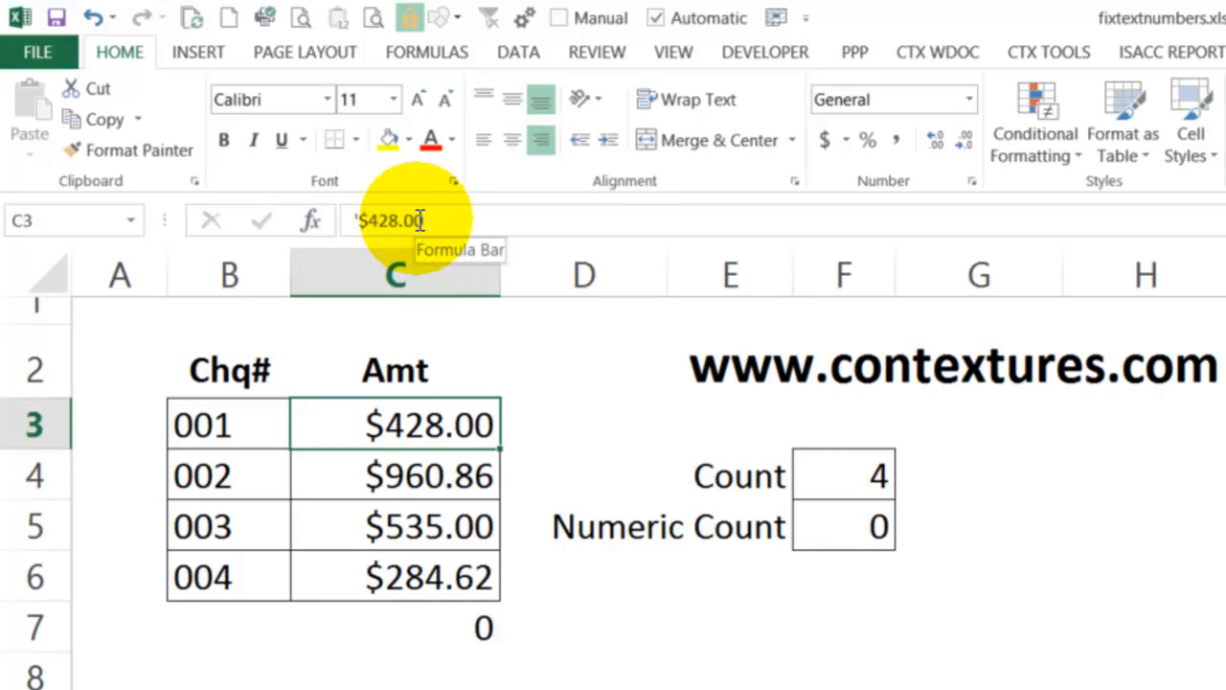
mouse_move(364, 212)
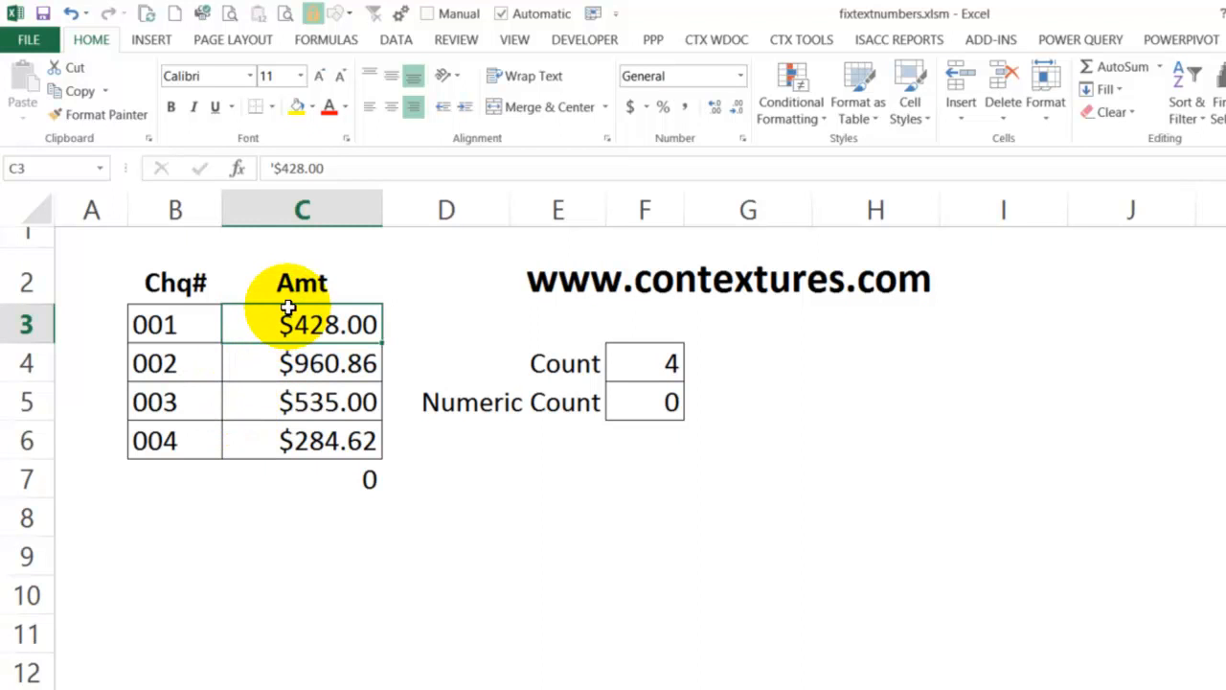
mouse_move(458, 326)
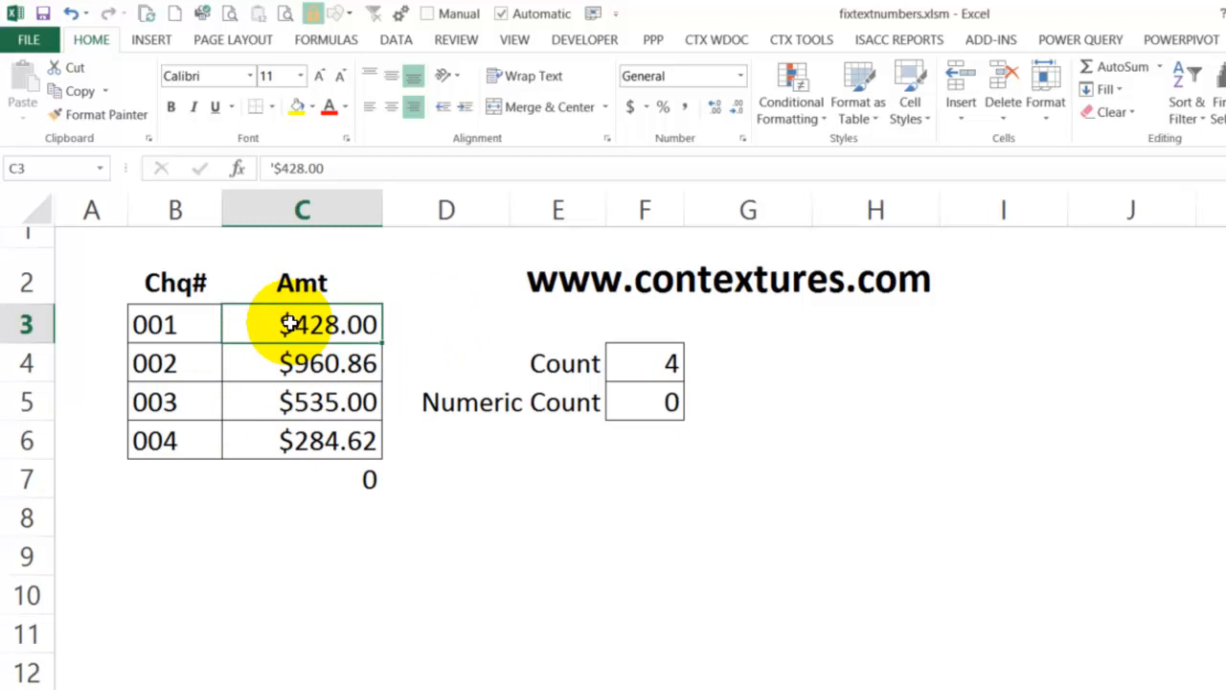
mouse_move(301, 440)
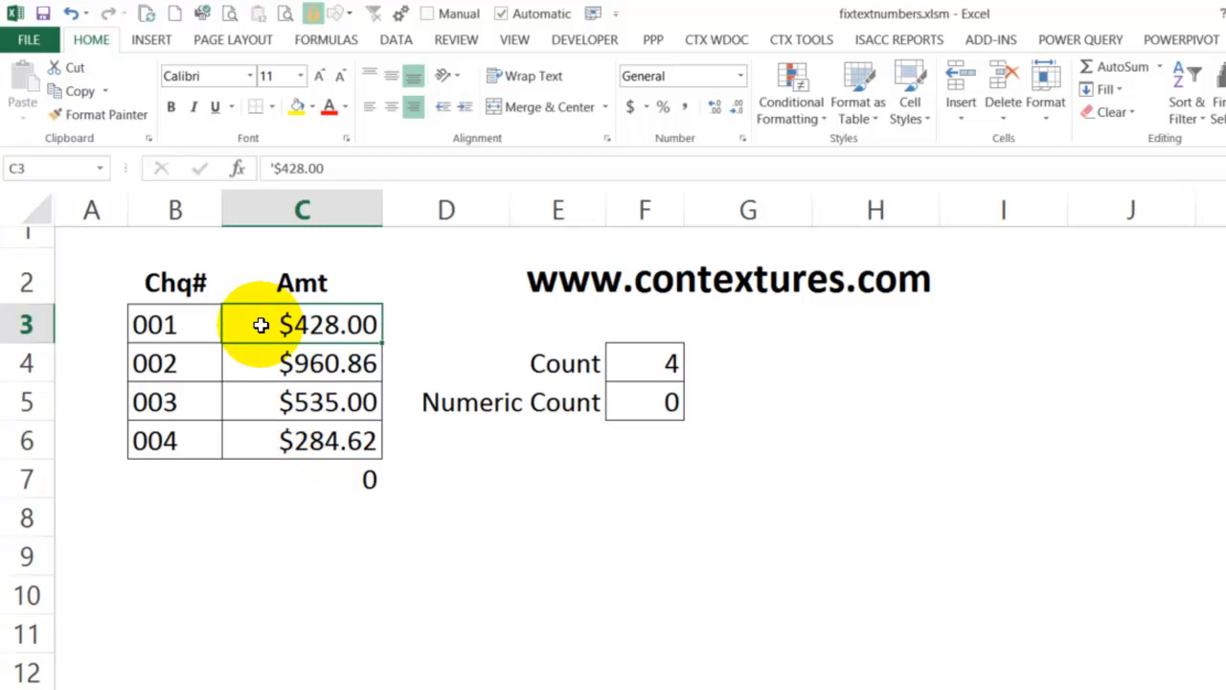
mouse_move(264, 418)
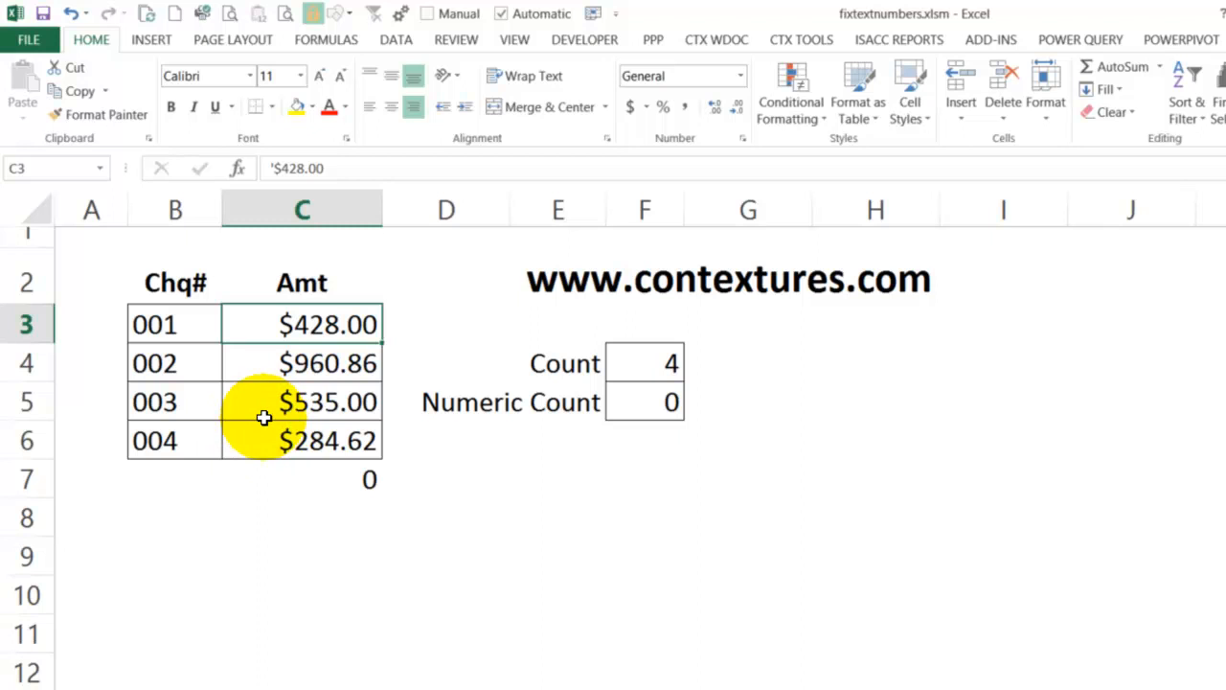
mouse_move(459, 286)
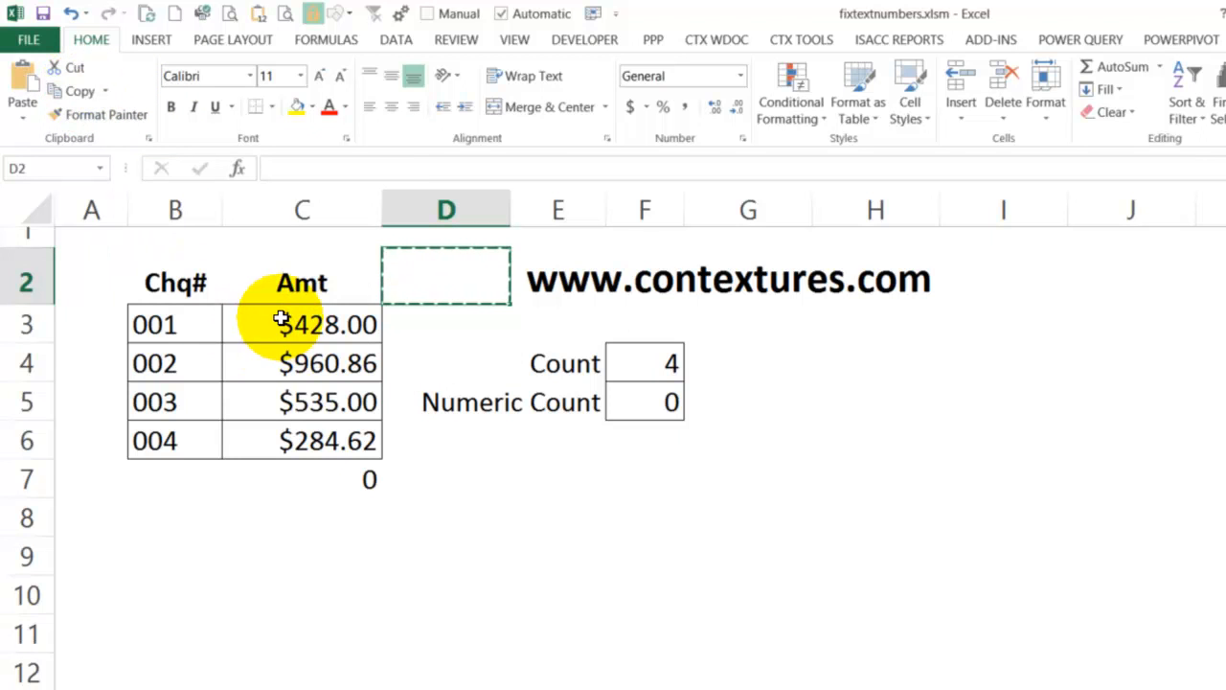
Paste Special the copied blank cell onto C3:C6 with the Add operation.
left_click_drag(301, 324, 302, 439)
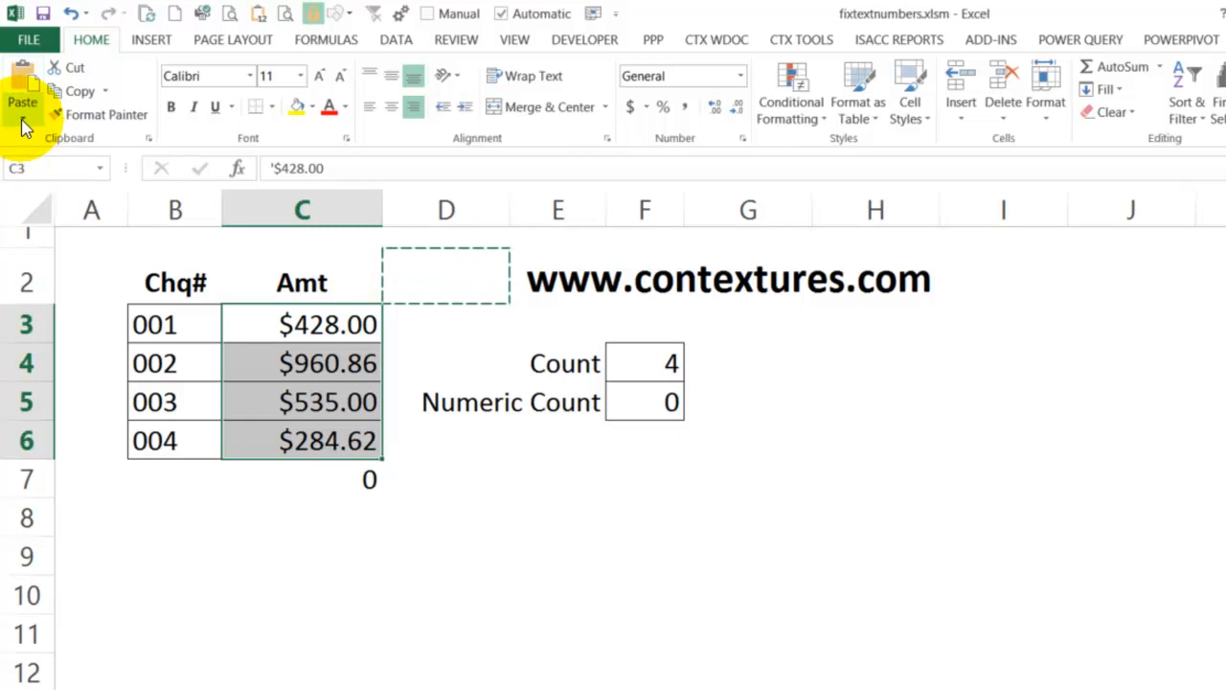
left_click(23, 124)
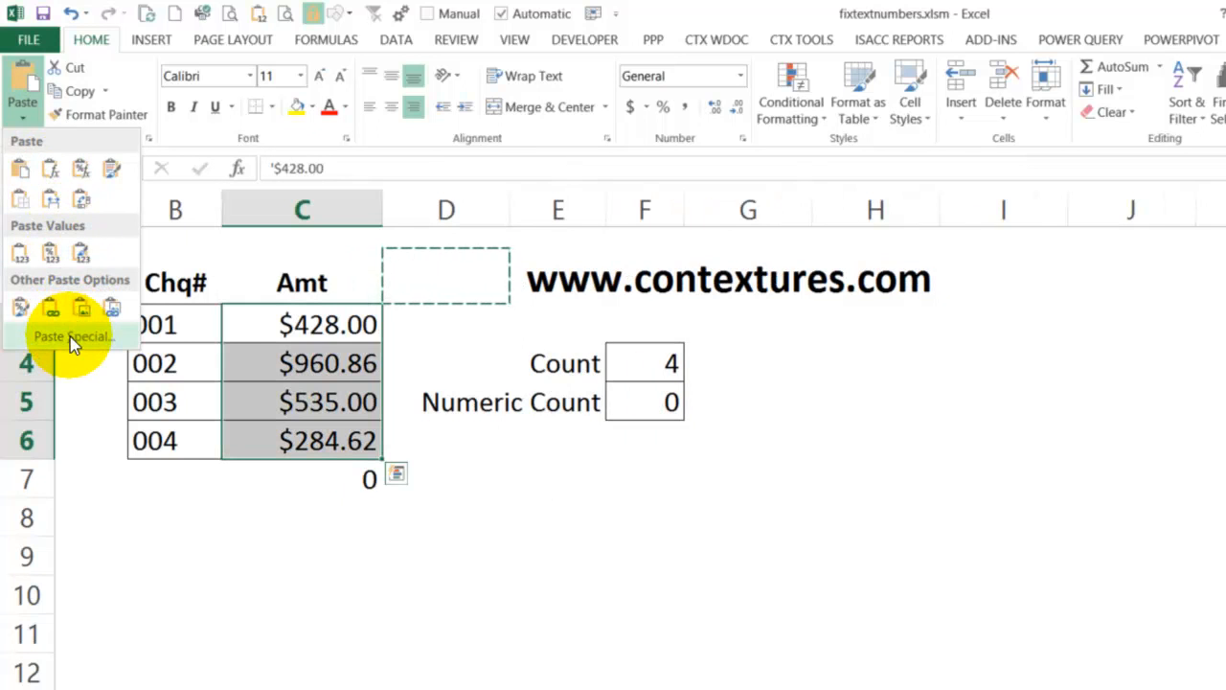
left_click(72, 337)
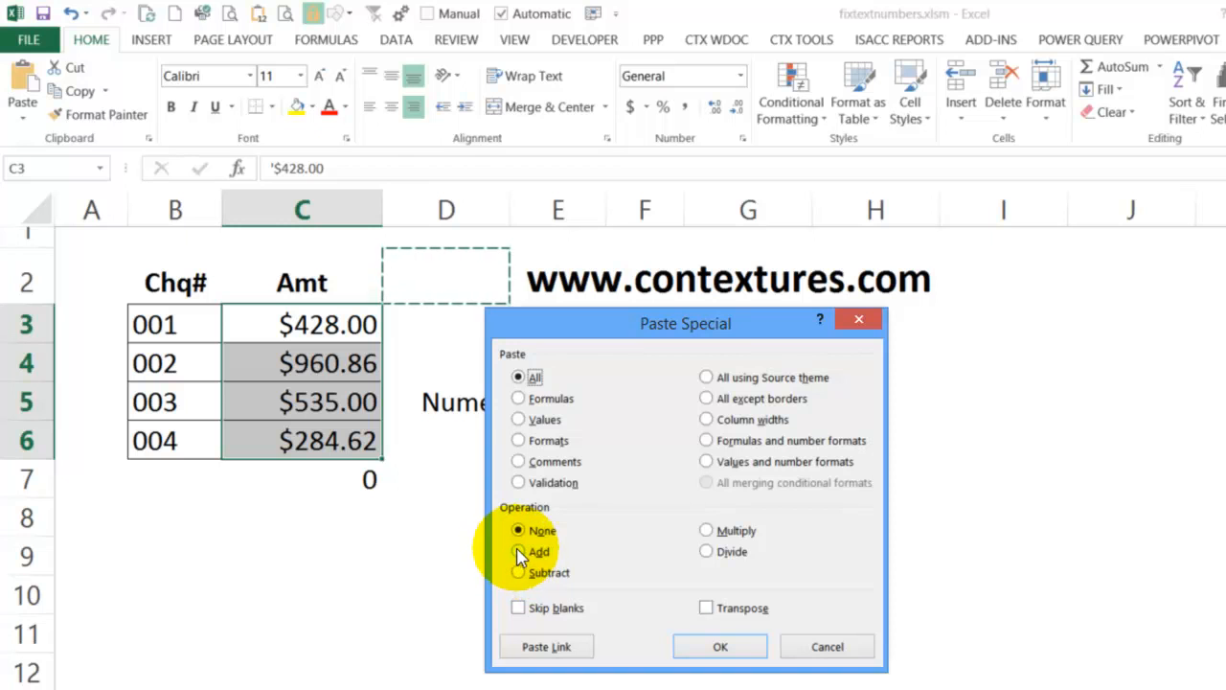
left_click(518, 551)
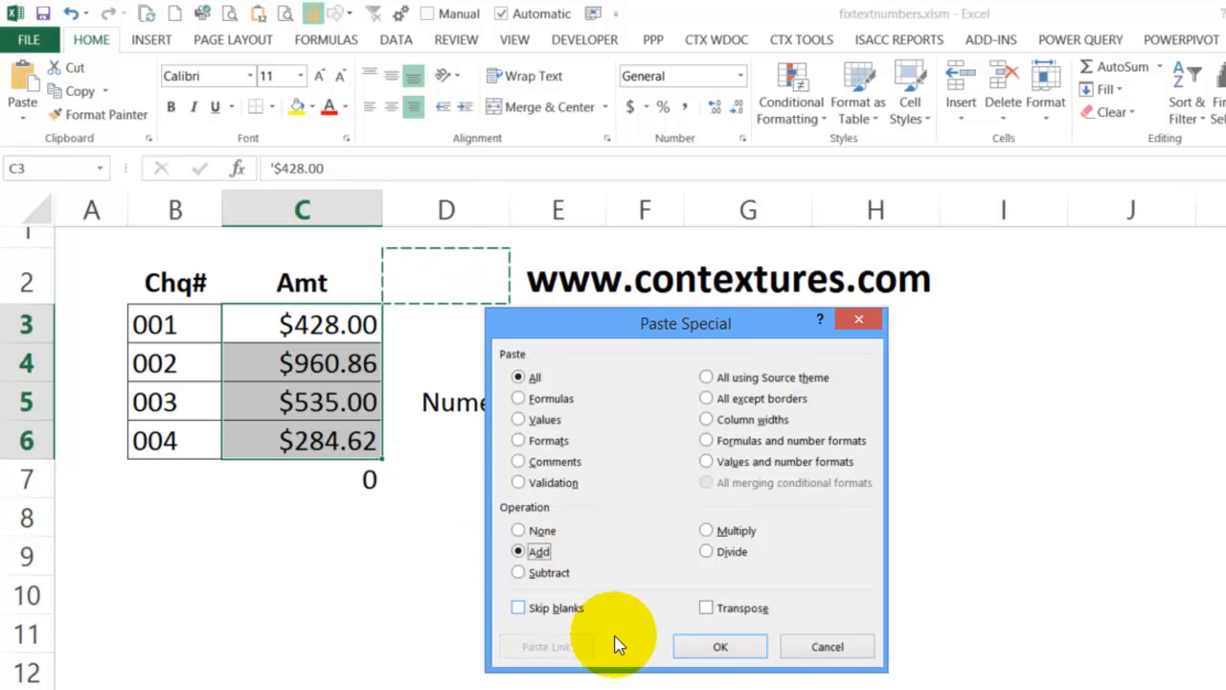
left_click(719, 645)
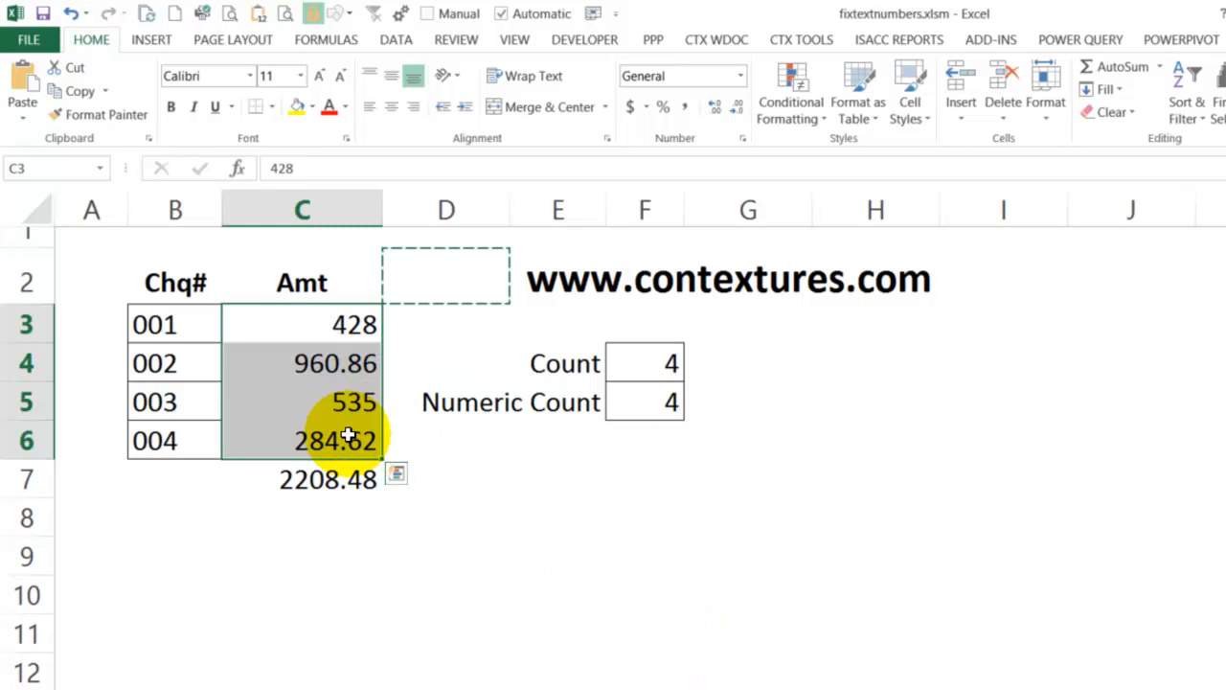
mouse_move(336, 401)
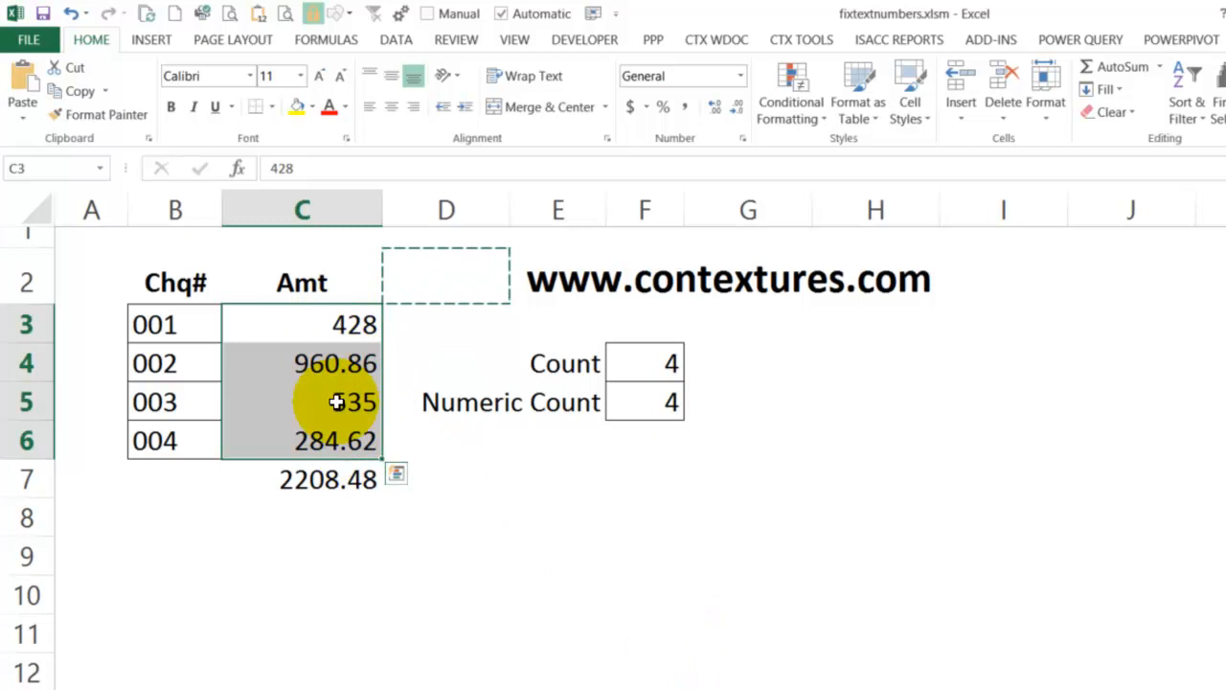
mouse_move(354, 479)
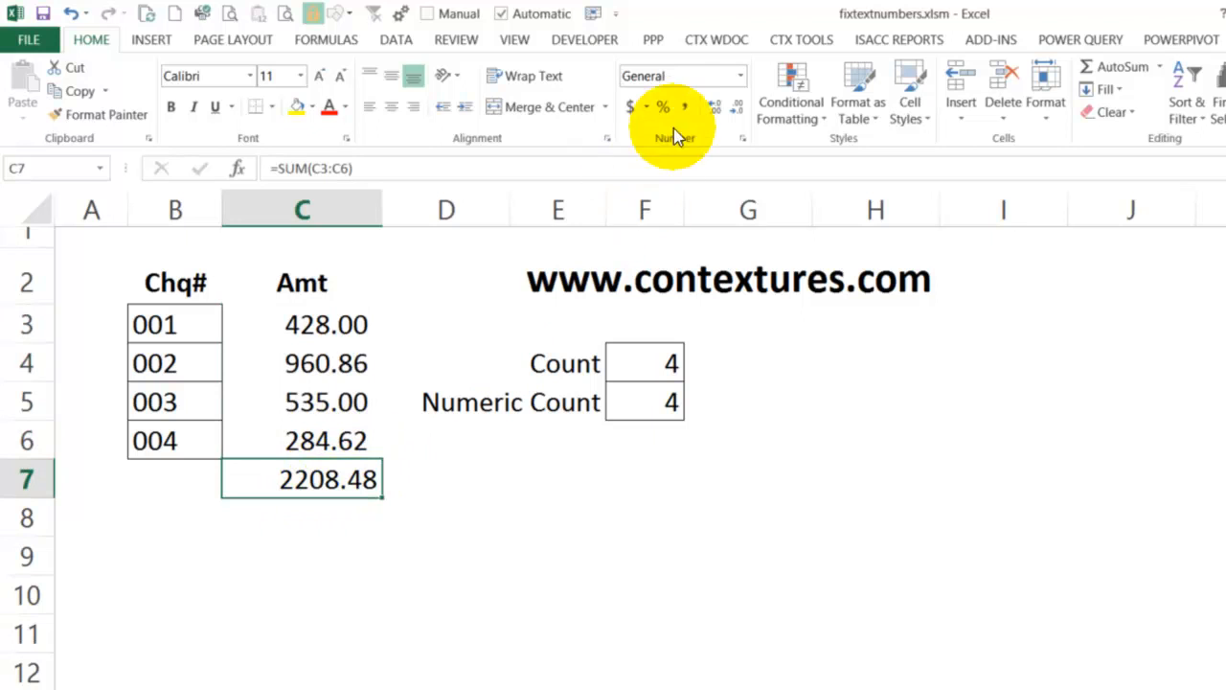
Apply Comma Style to the total cell C7.
left_click(716, 75)
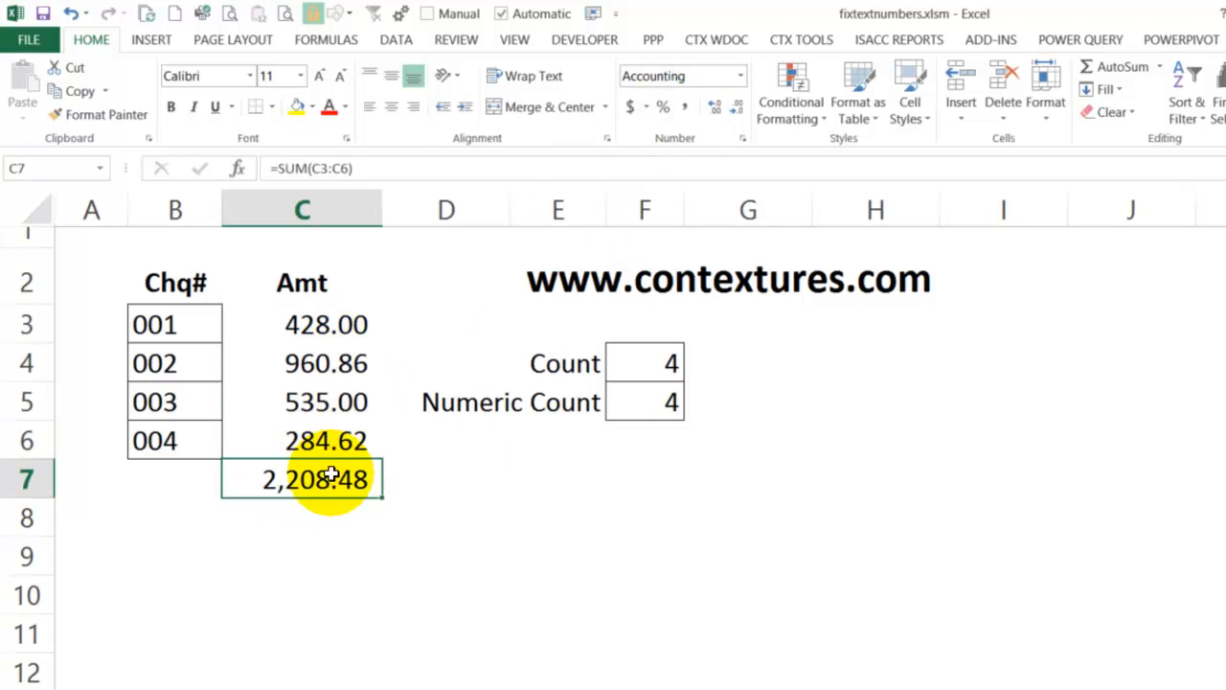